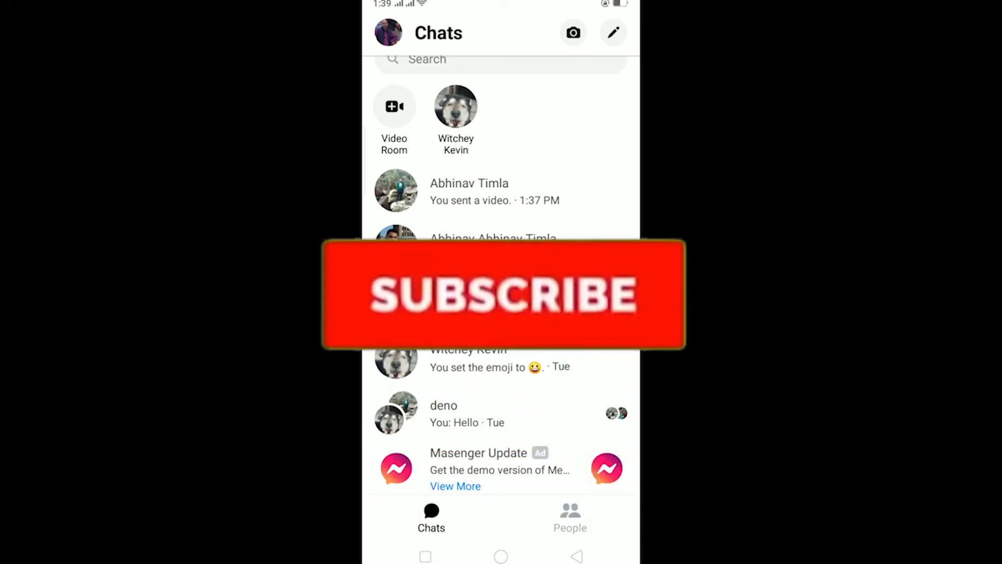
left_click(503, 294)
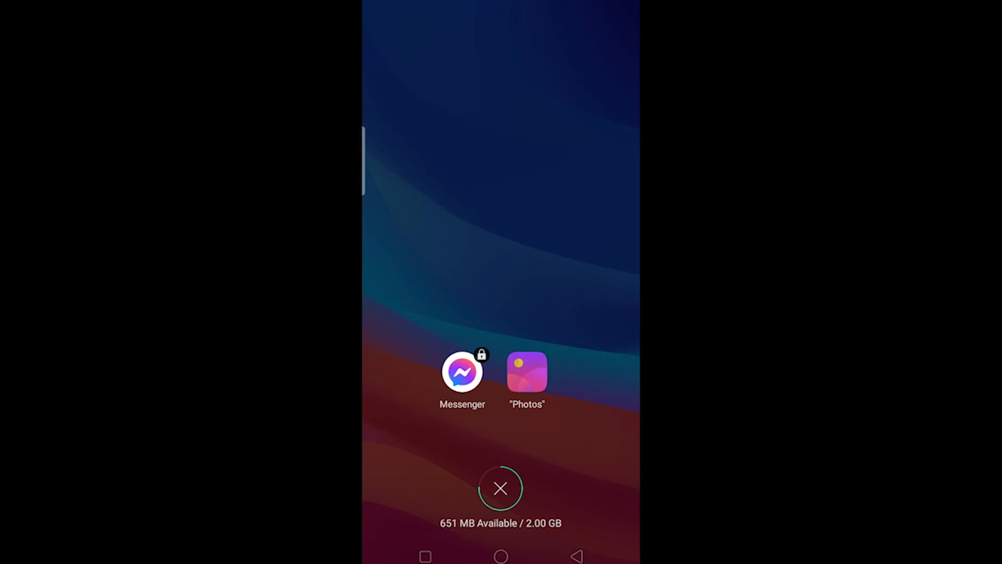
left_click(463, 372)
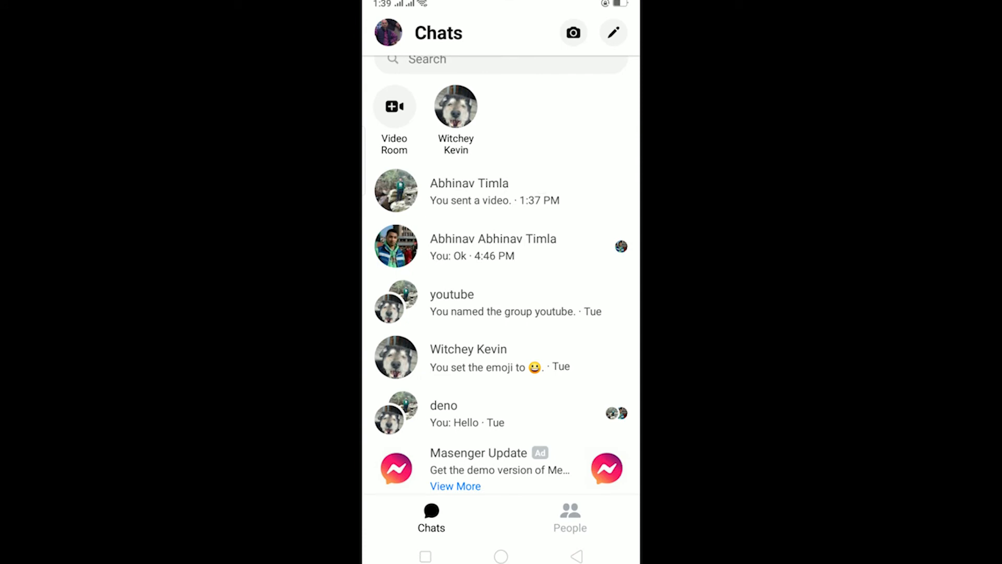
left_click(469, 190)
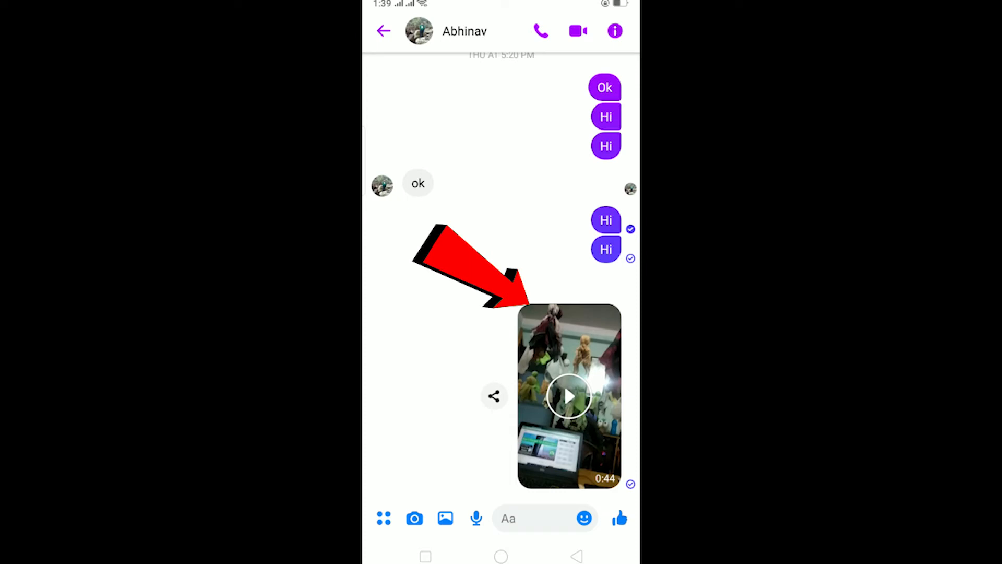
left_click(494, 397)
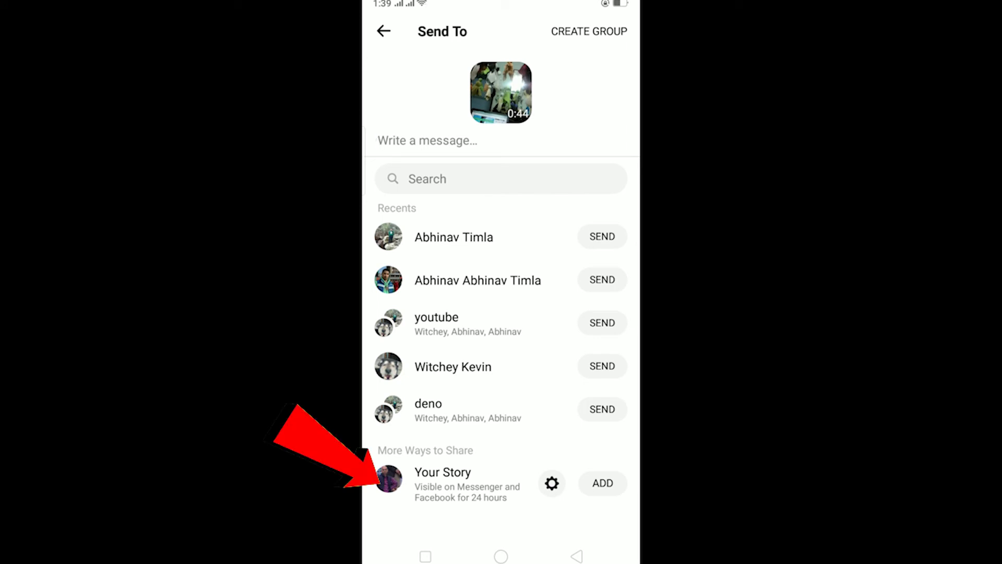
left_click(601, 482)
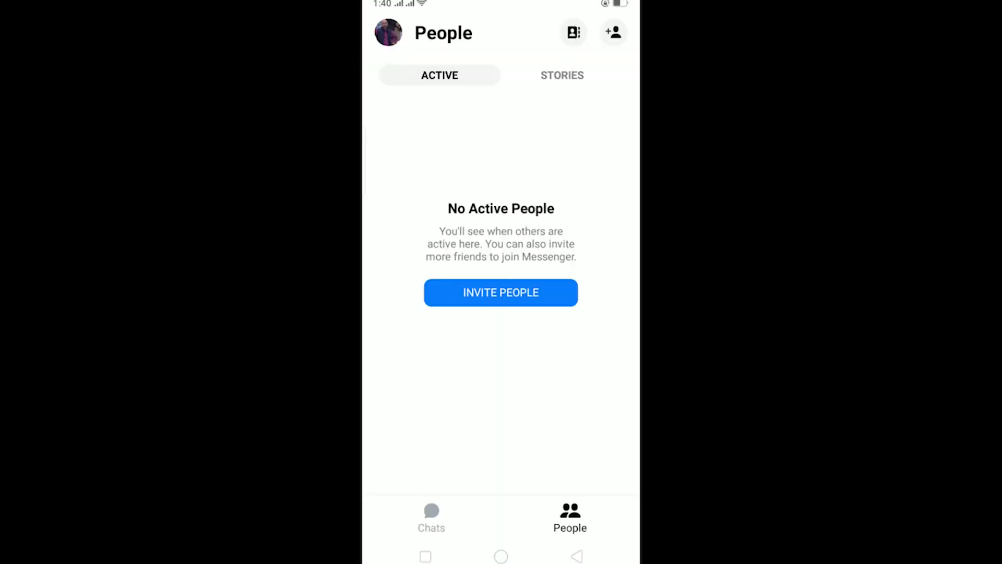
Check the posted video under Stories, then return to the Chats list.
left_click(561, 75)
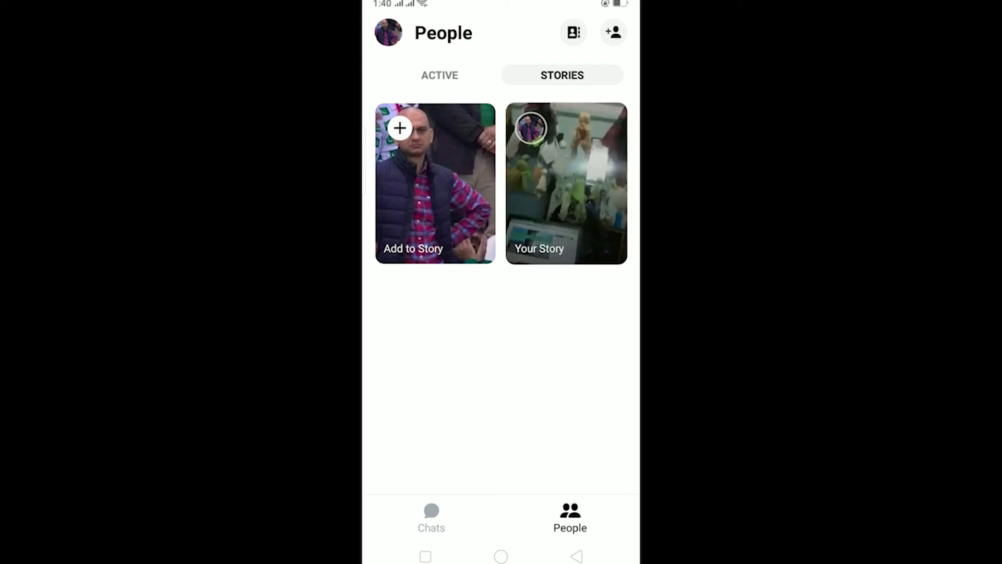
left_click(431, 518)
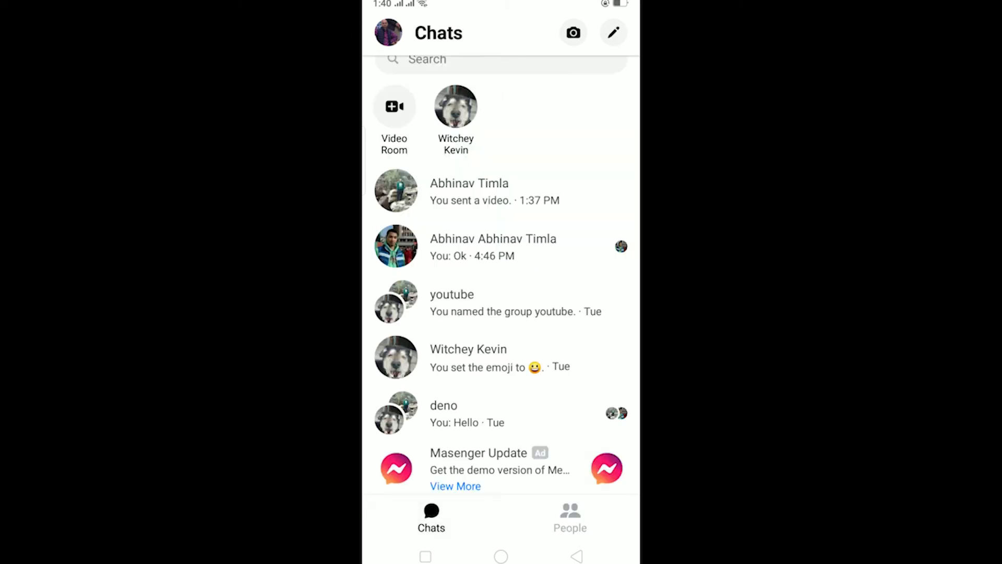